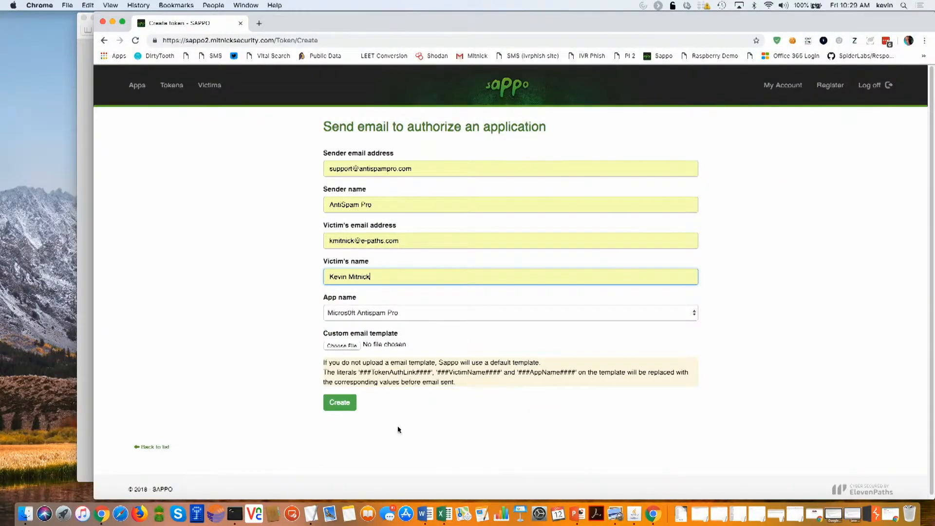
- Send the spoofed AntiSpam Pro authorization email via Create, landing on My tokens with Microsoft and Twitter listed
click(339, 403)
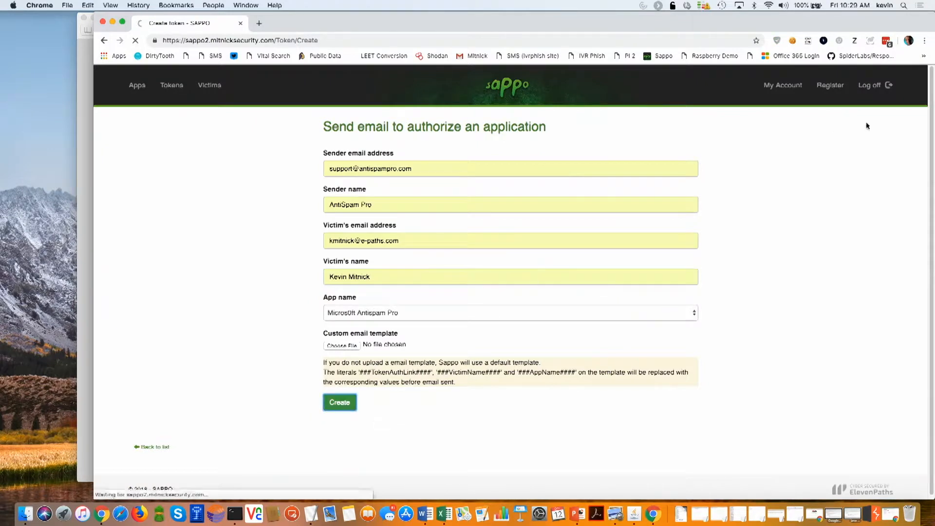
click(340, 403)
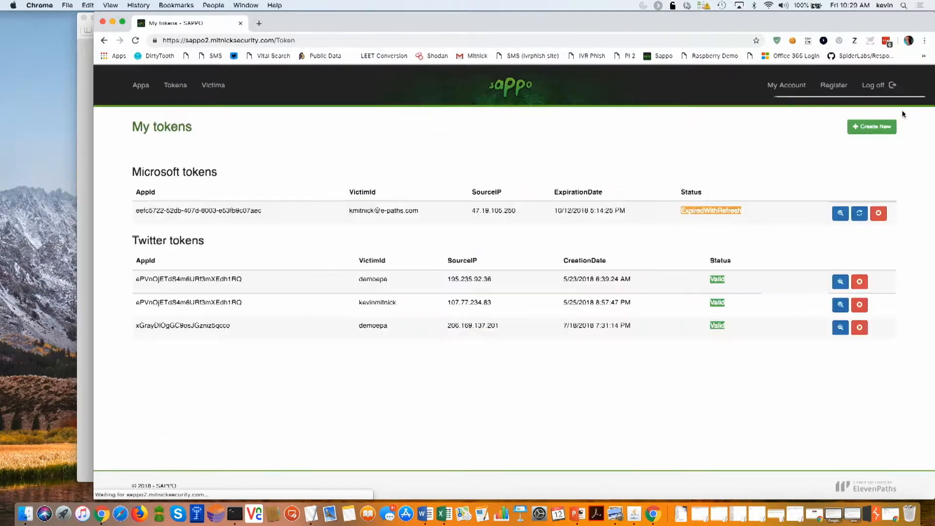